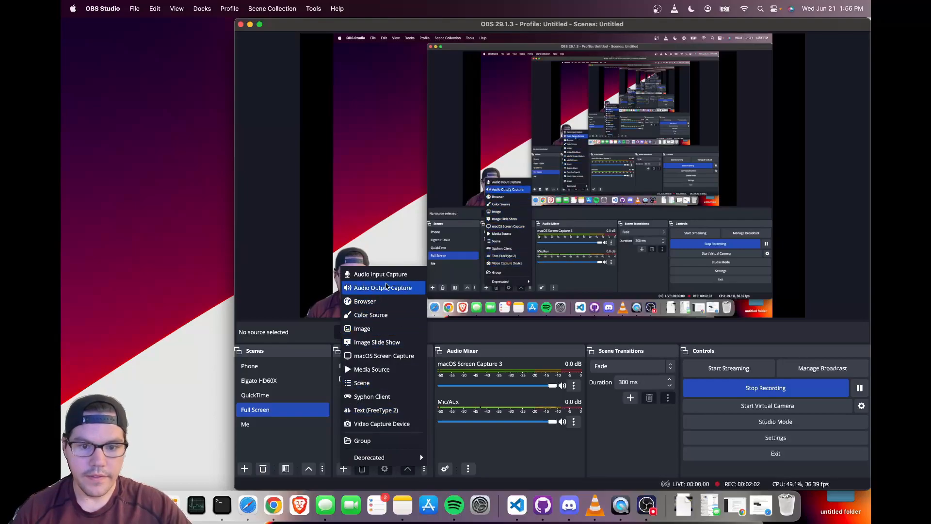
mouse_move(381, 423)
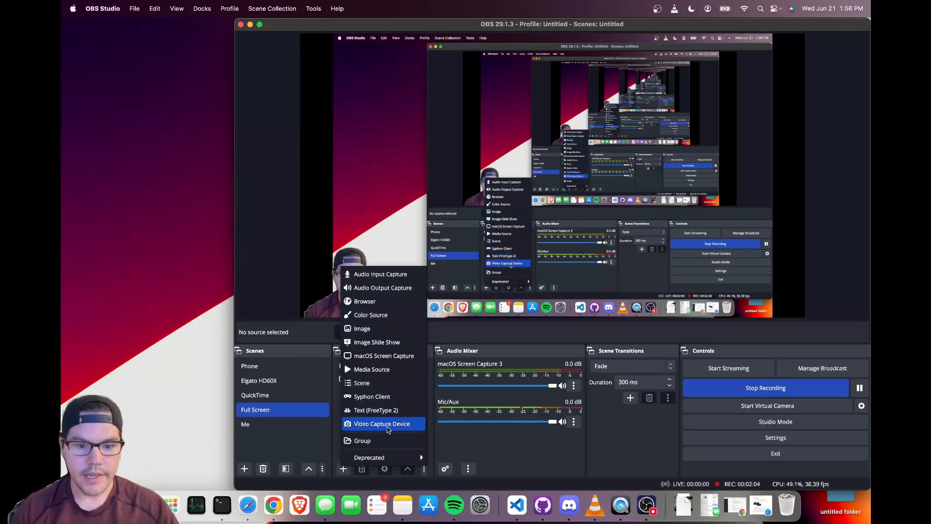
Add a Video Capture Device 3 source using the capture card as its device.
left_click(382, 423)
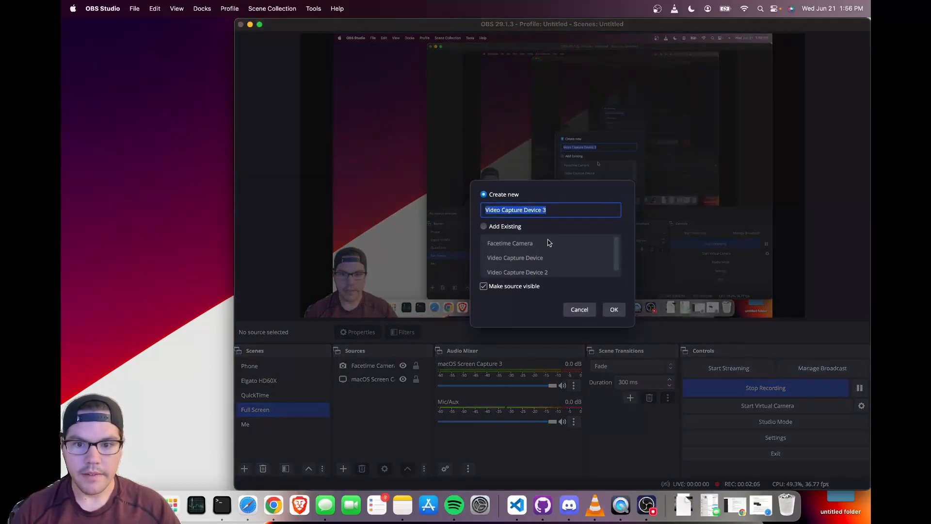
left_click(614, 309)
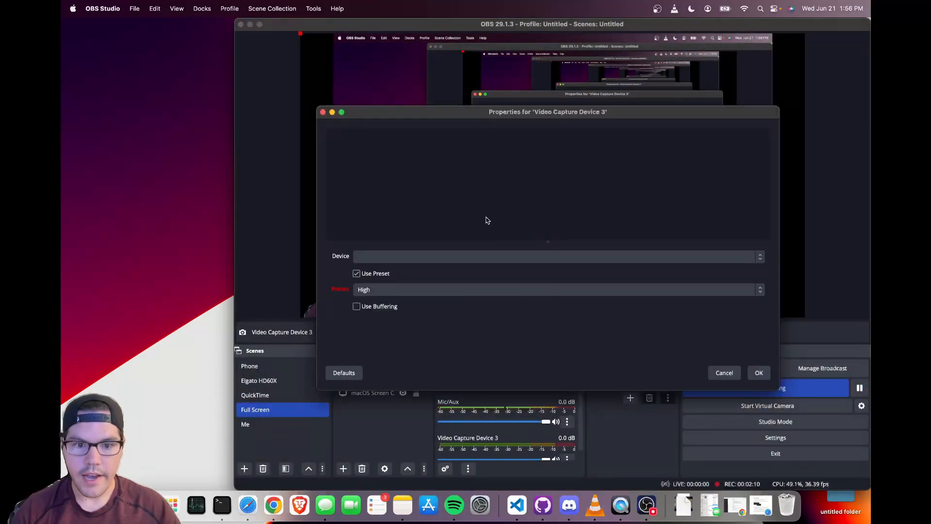
left_click(554, 256)
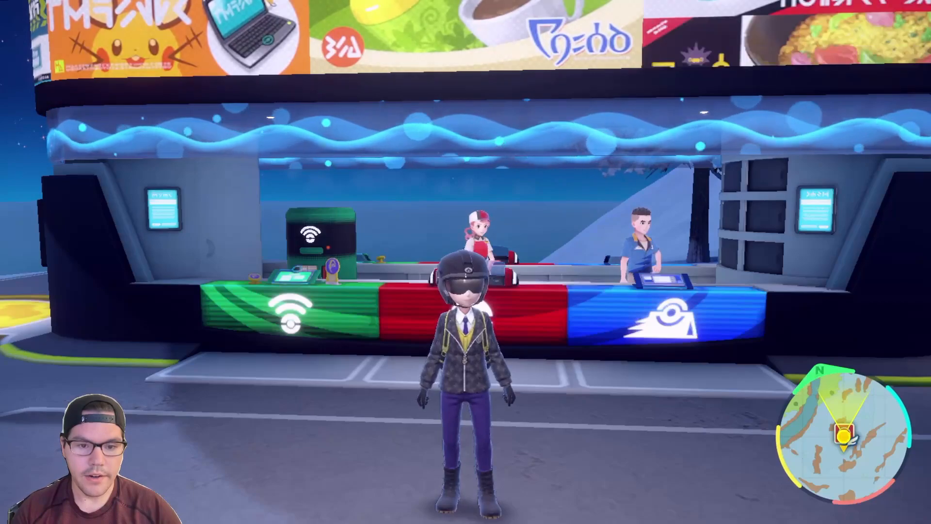
Add an Audio Input Capture 2 source taking audio from the Game Capture HD60 X.
left_click(344, 468)
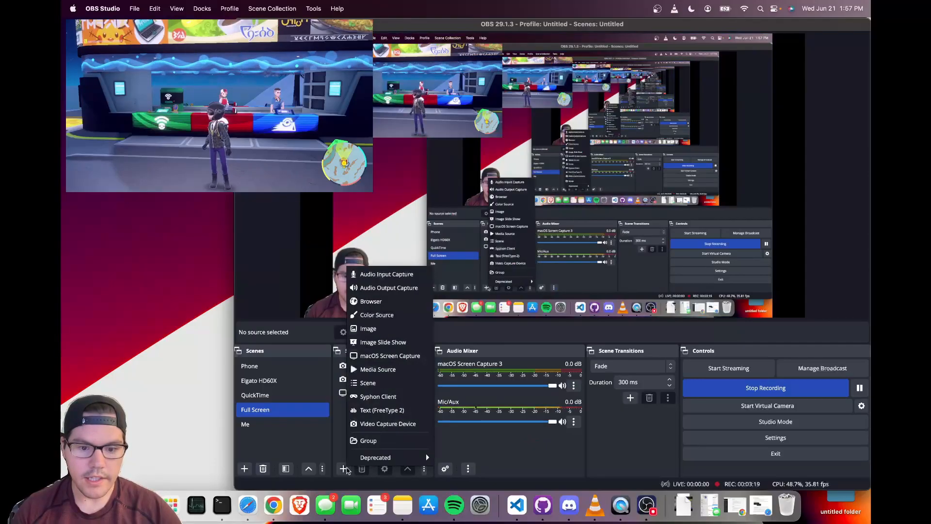
mouse_move(387, 273)
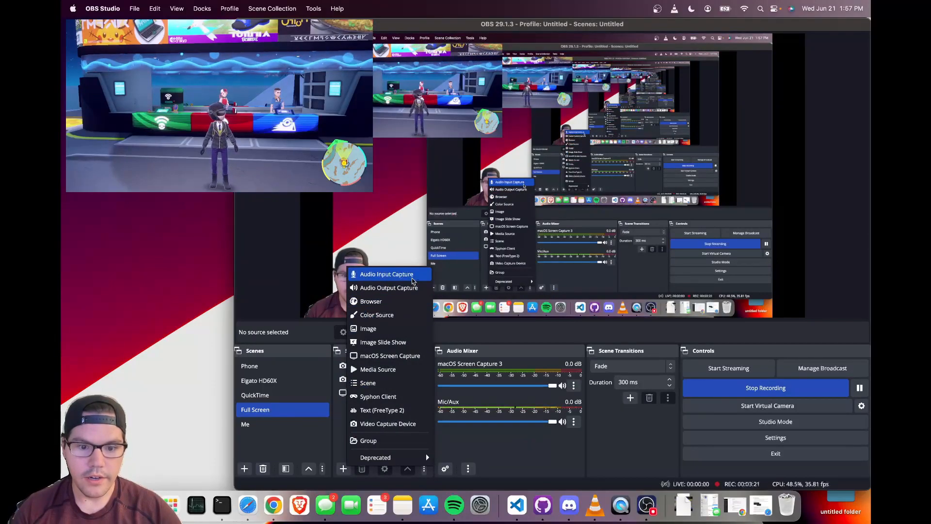
left_click(387, 273)
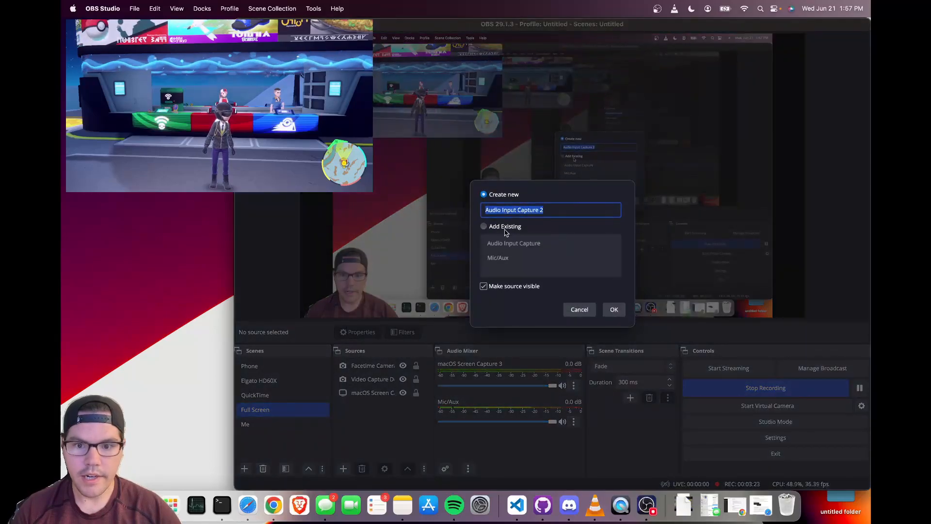
left_click(579, 309)
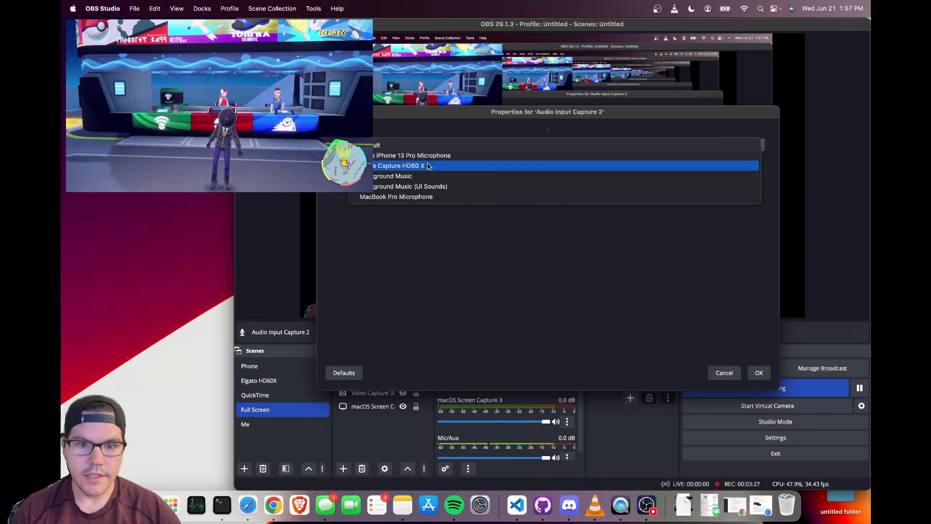
left_click(398, 165)
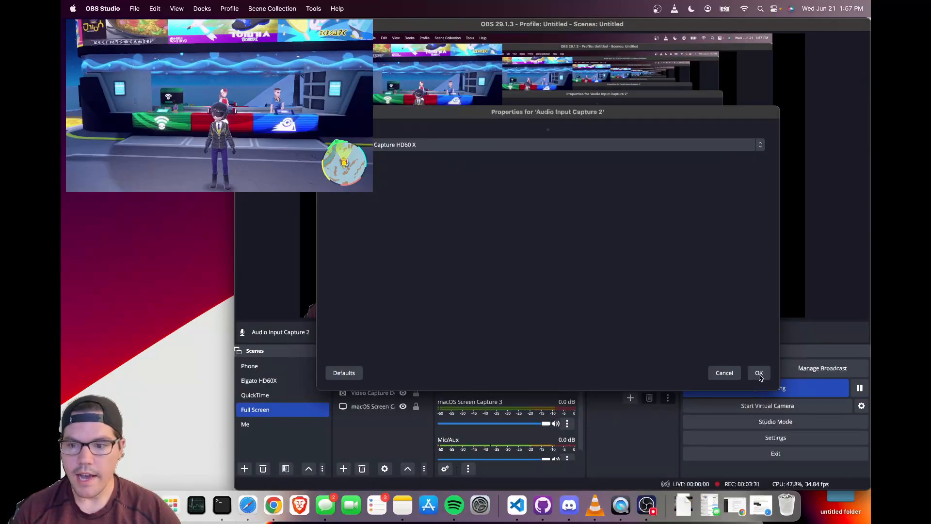
left_click(759, 373)
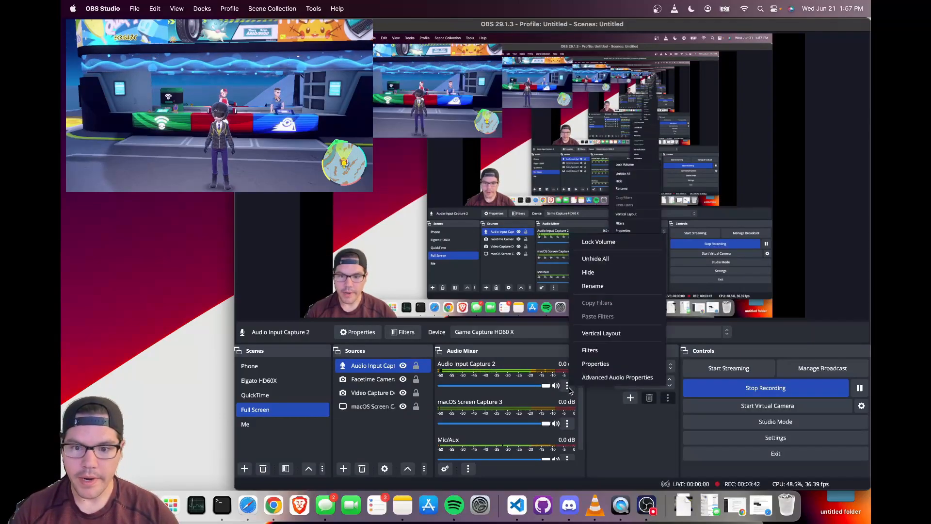
In Advanced Audio Properties, set Audio Input Capture 2 to Monitor and Output with volume raised past 500% to 750%.
left_click(617, 377)
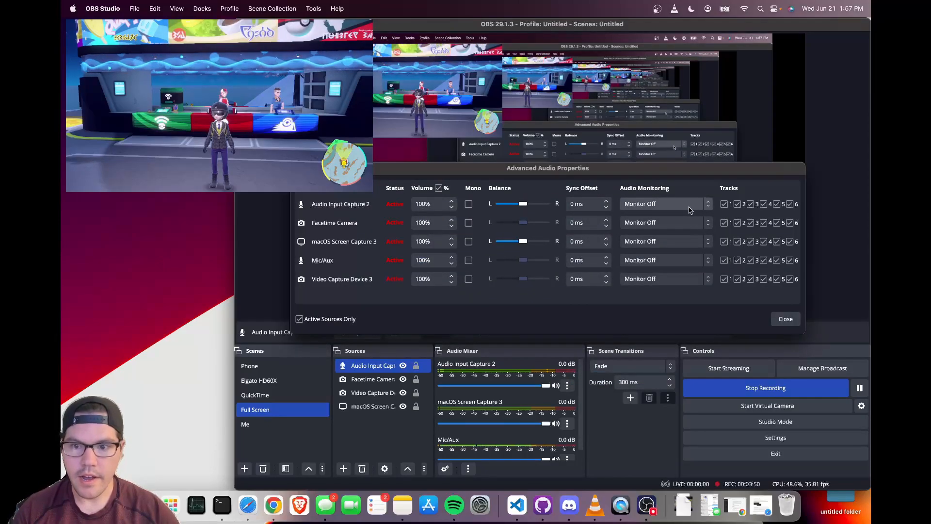
left_click(665, 204)
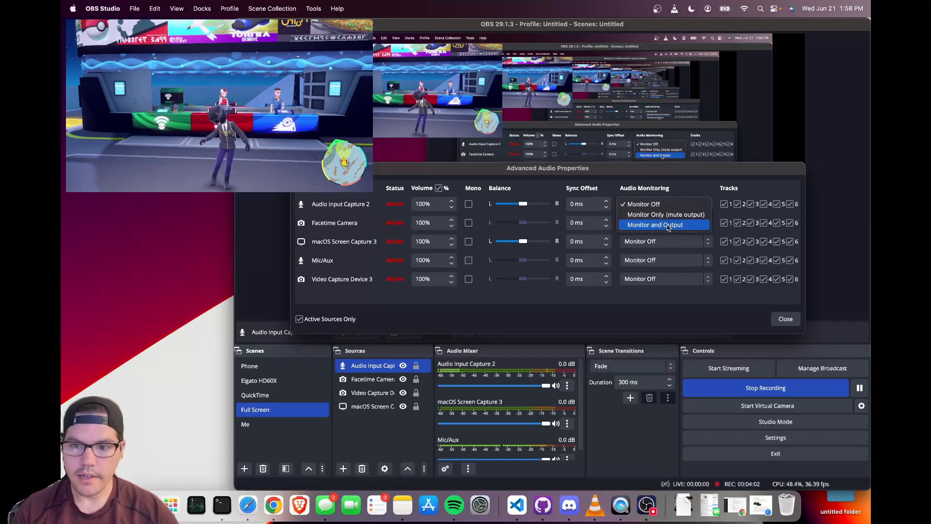
left_click(655, 225)
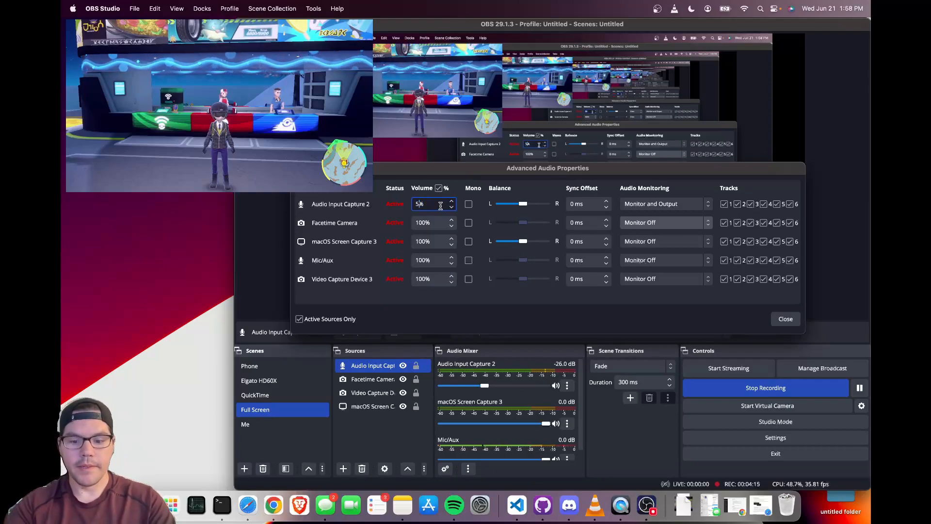
type("500%")
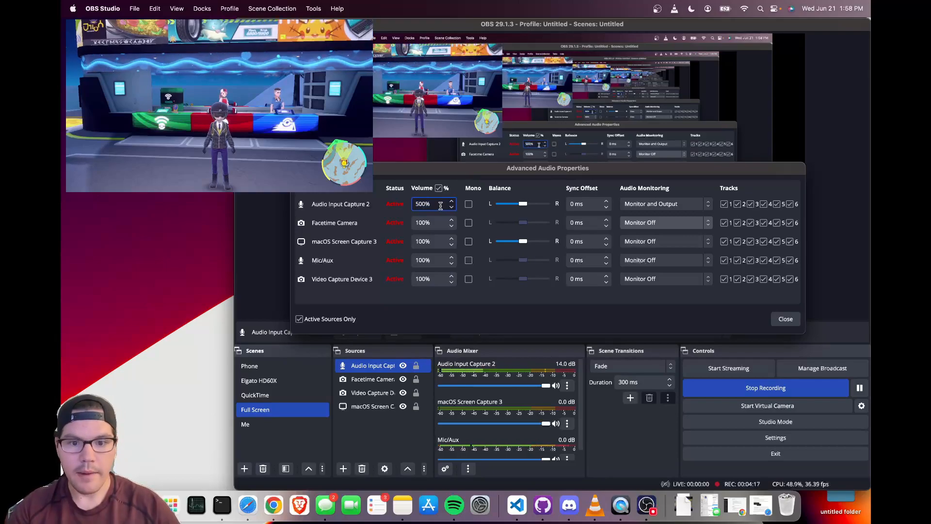
left_click(785, 320)
type("750")
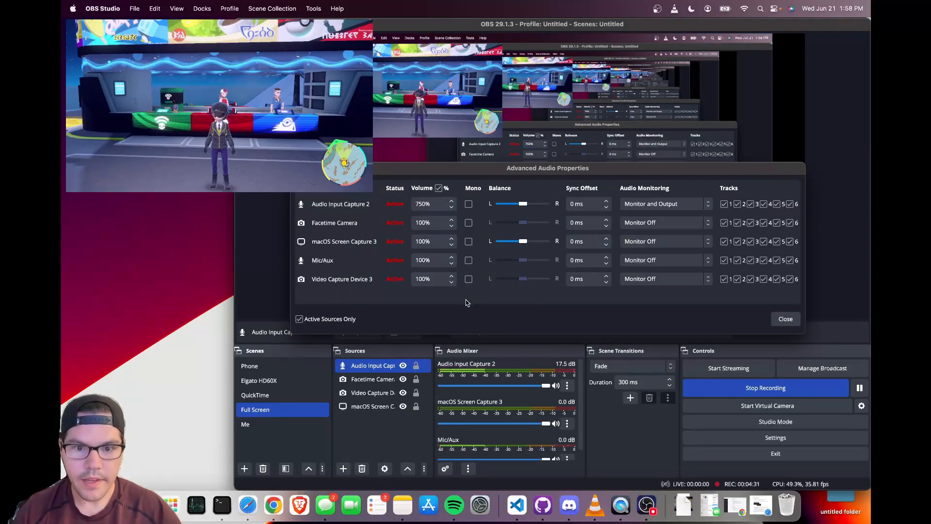
left_click(785, 319)
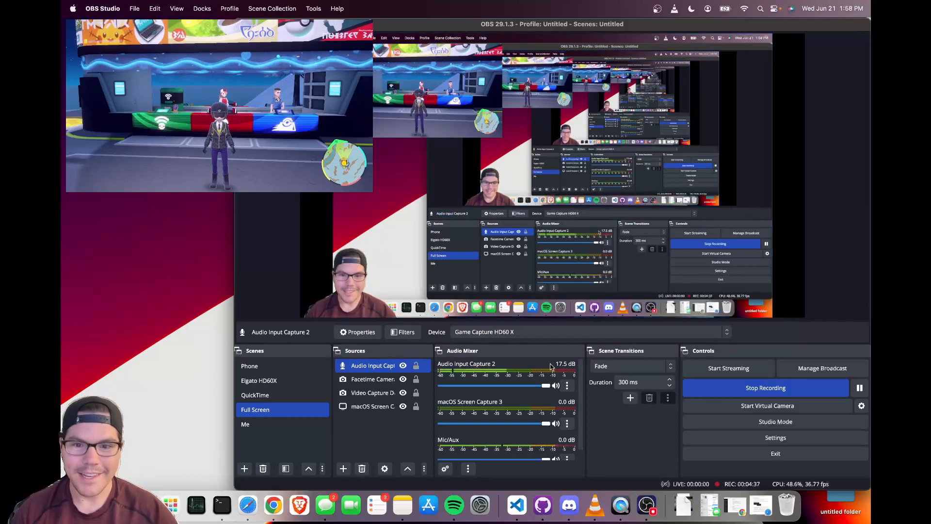
Remove the Audio Input Capture 2 source from the Full Screen scene.
right_click(372, 366)
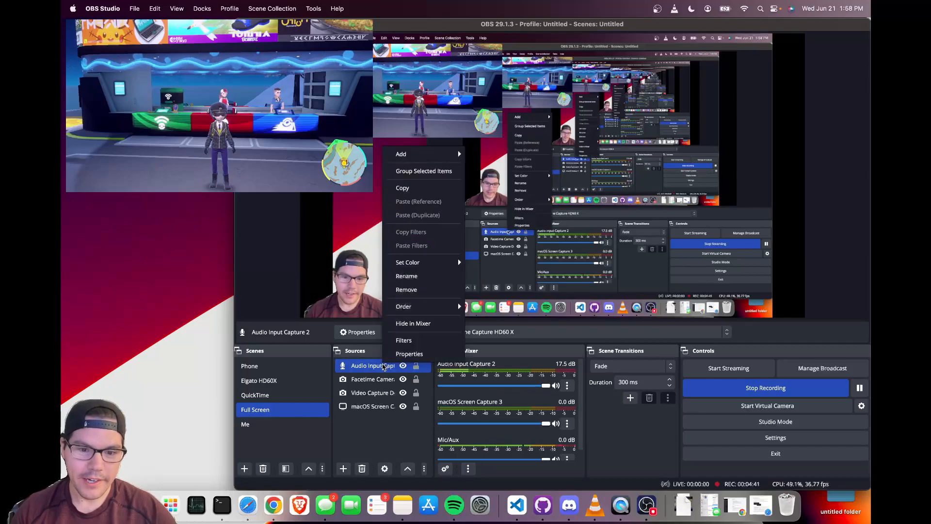
left_click(406, 289)
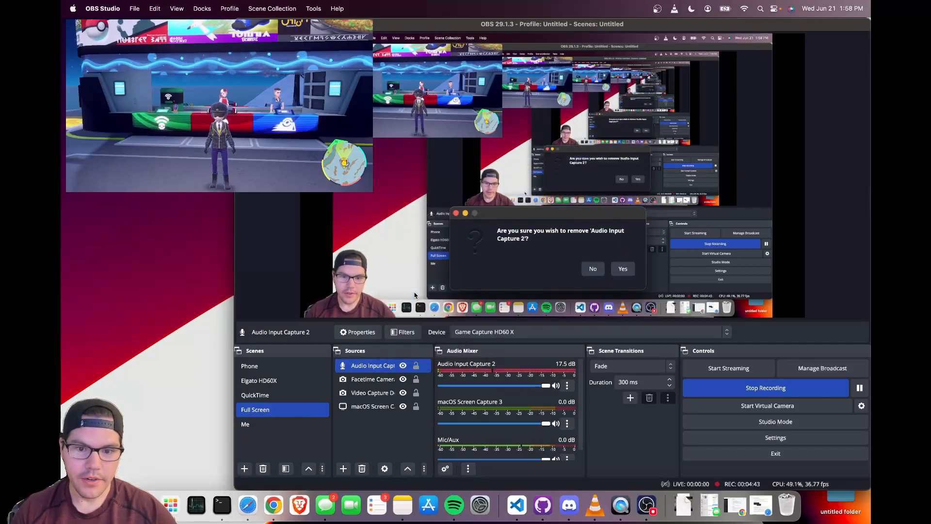
left_click(622, 269)
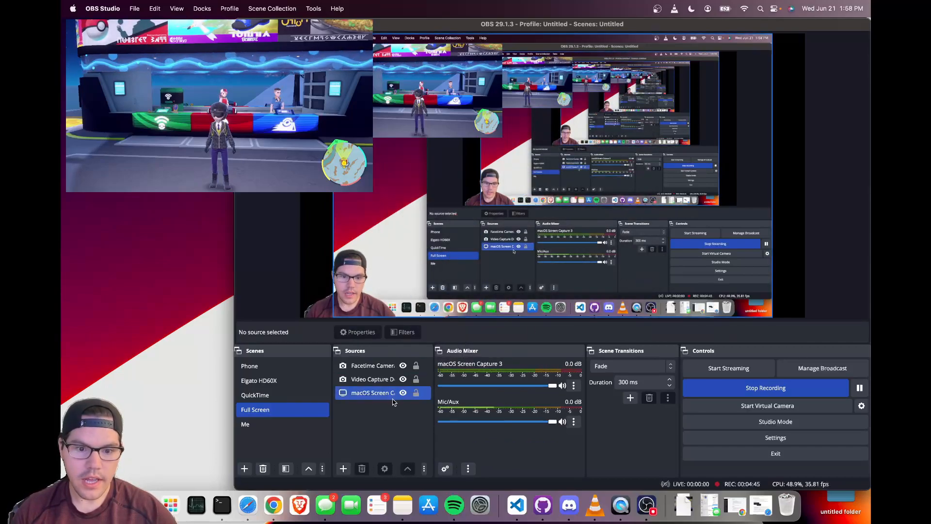
Remove the Video Capture Device 3 source from the Full Screen scene.
left_click(373, 366)
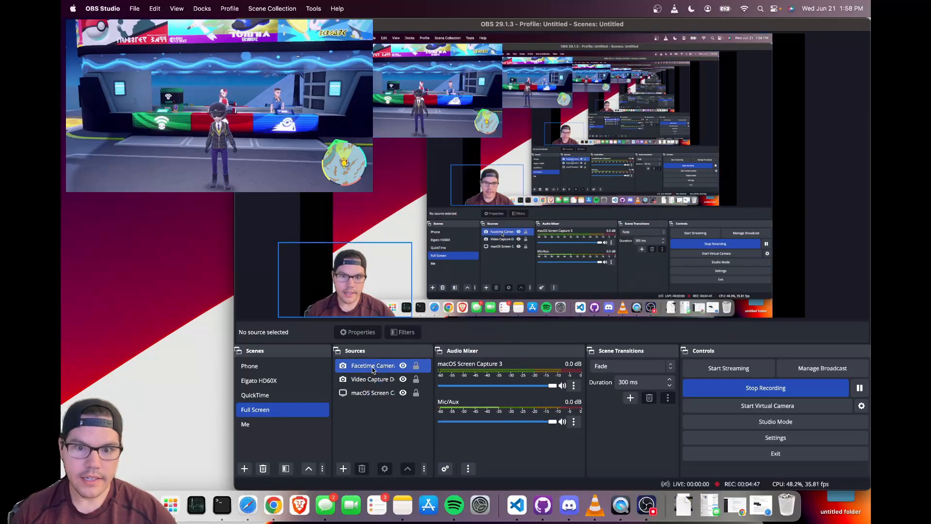
left_click(371, 380)
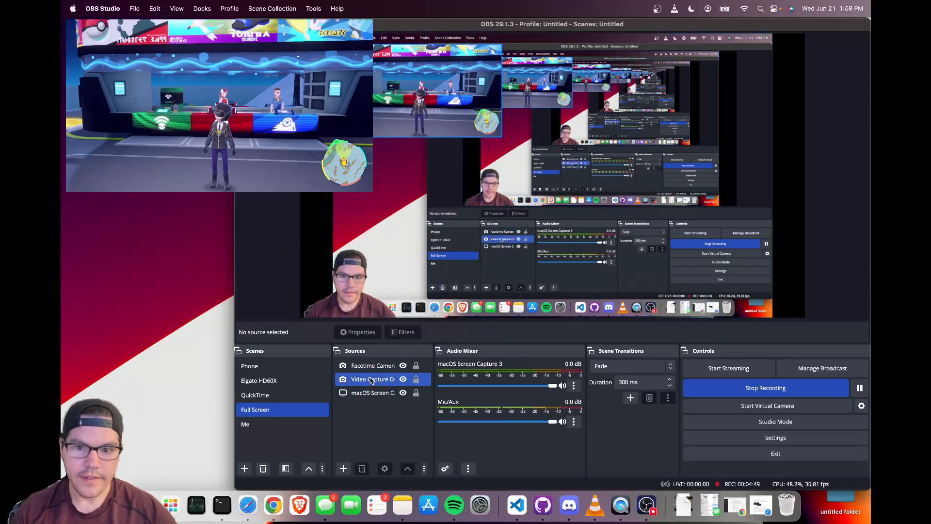
right_click(372, 380)
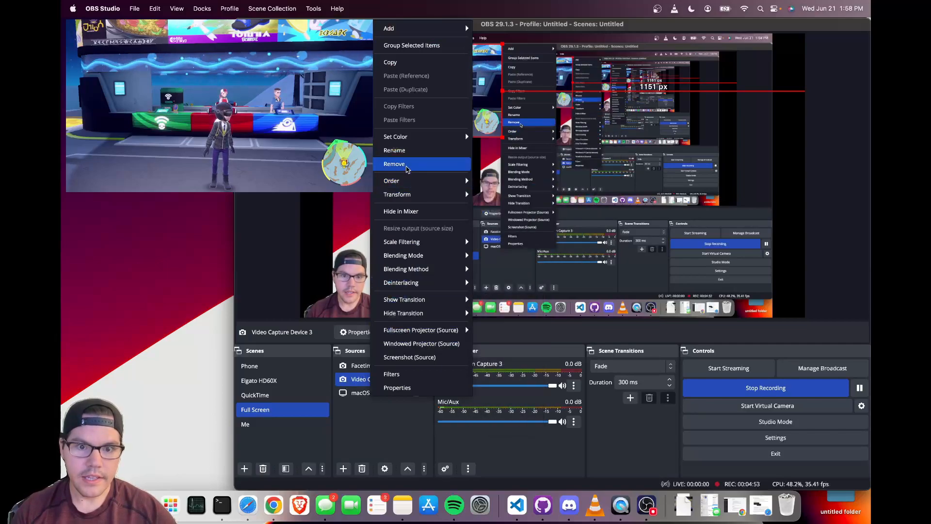
left_click(394, 163)
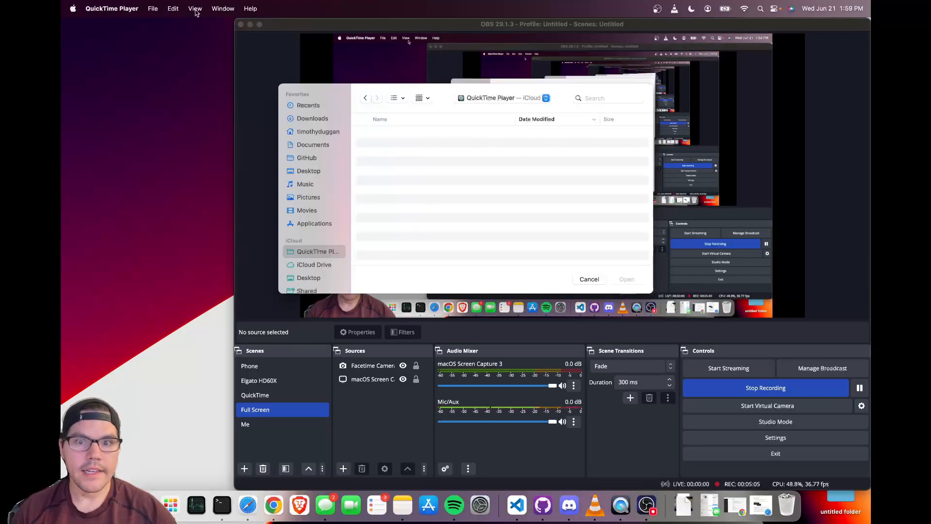
mouse_move(173, 8)
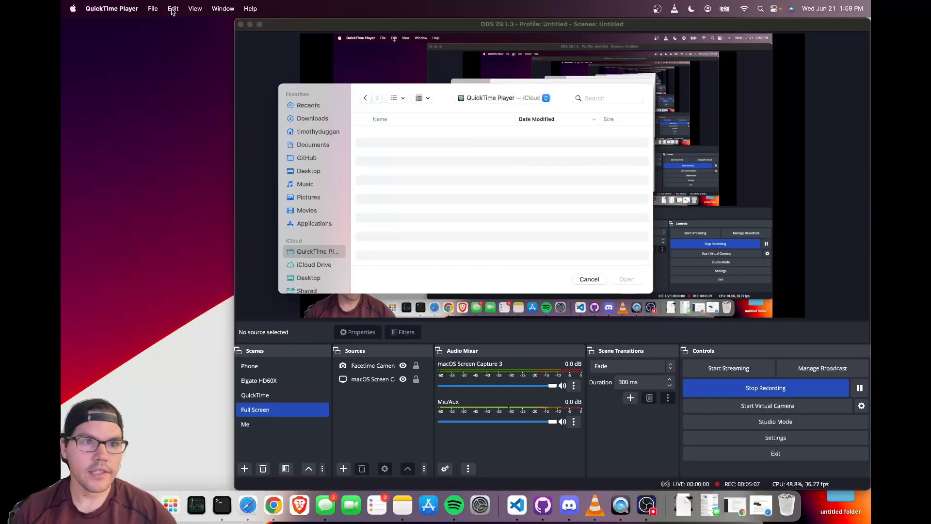
Start a new QuickTime movie recording and place its window near the top over the OBS preview.
left_click(152, 9)
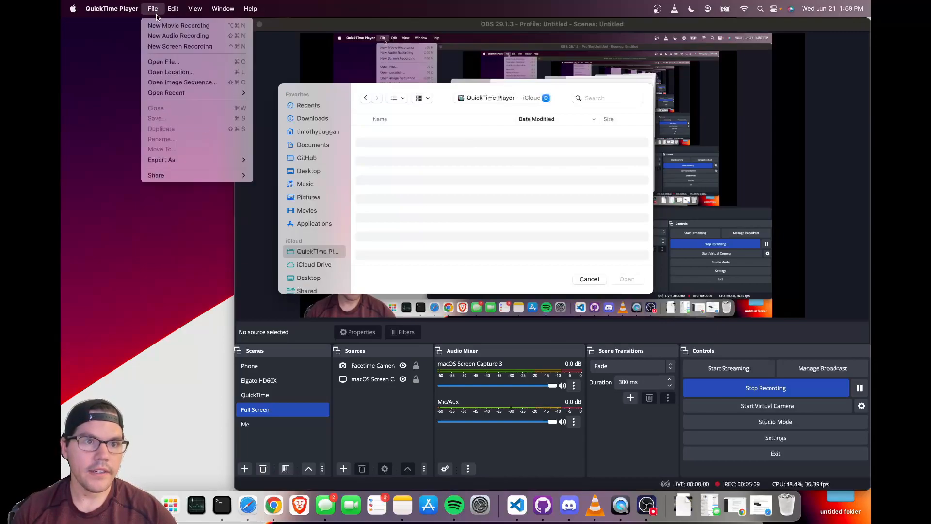
mouse_move(179, 26)
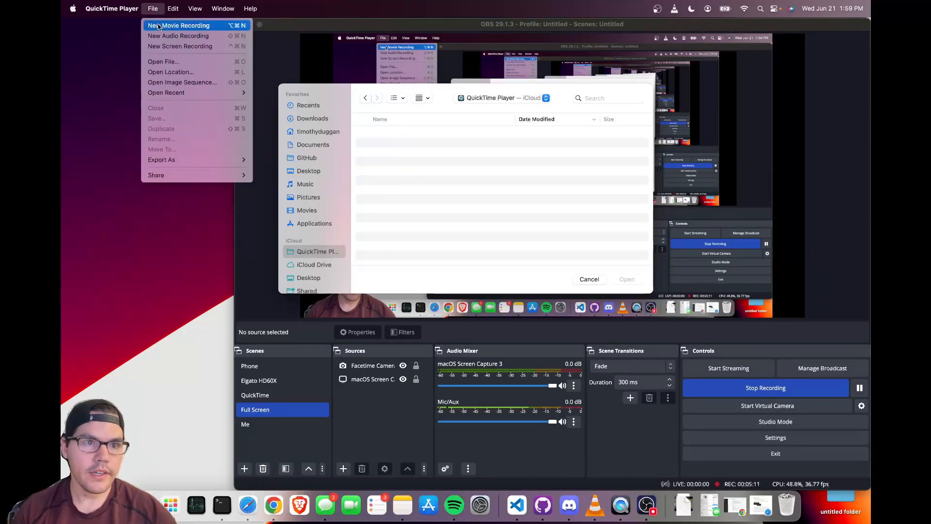
left_click(181, 25)
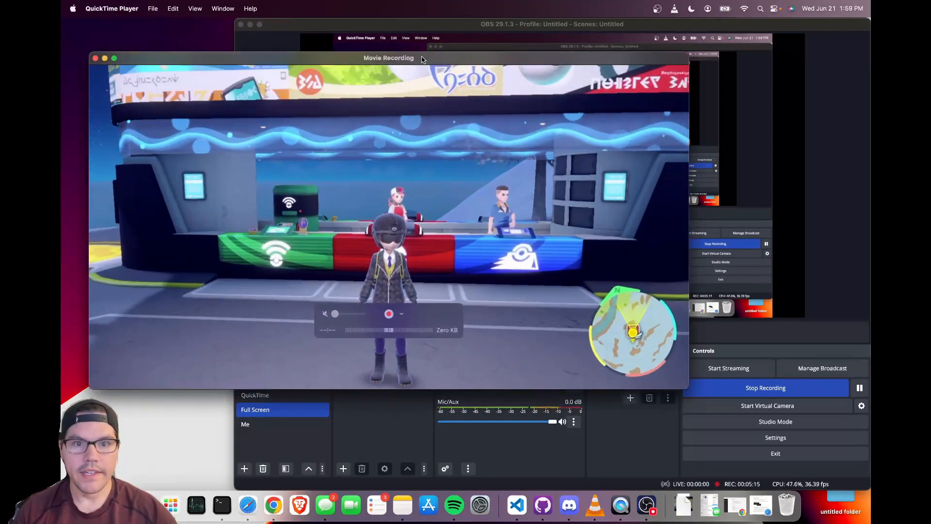
left_click_drag(389, 57, 530, 74)
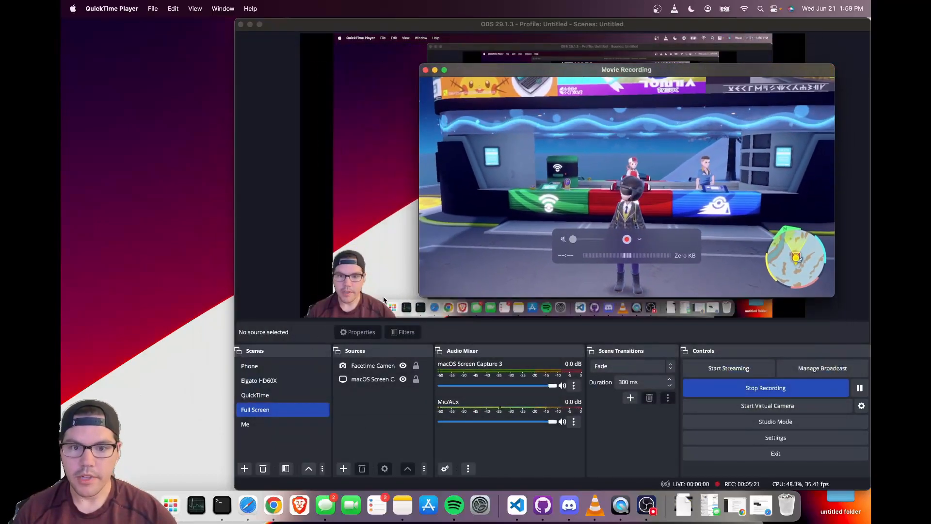
left_click_drag(626, 70, 552, 42)
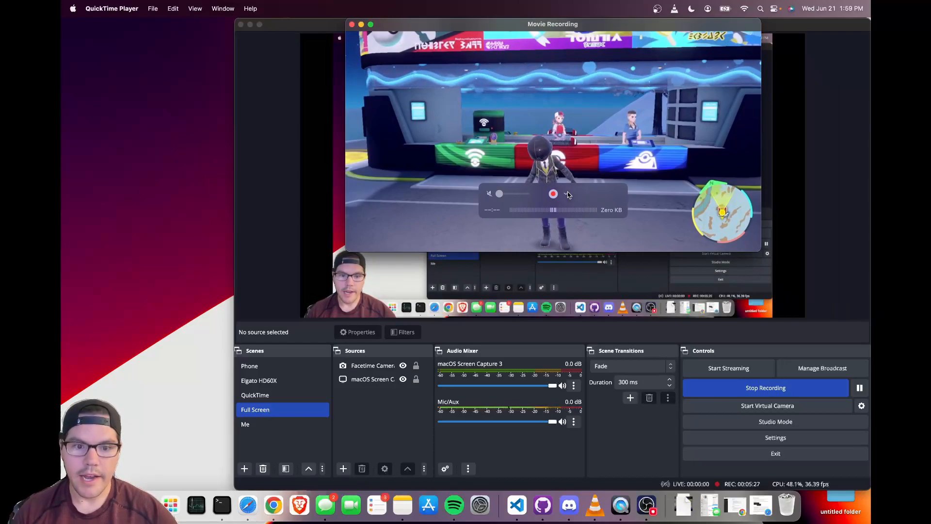
Confirm Game Capture HD60 X as camera and microphone and raise the recording's volume from muted.
left_click(567, 194)
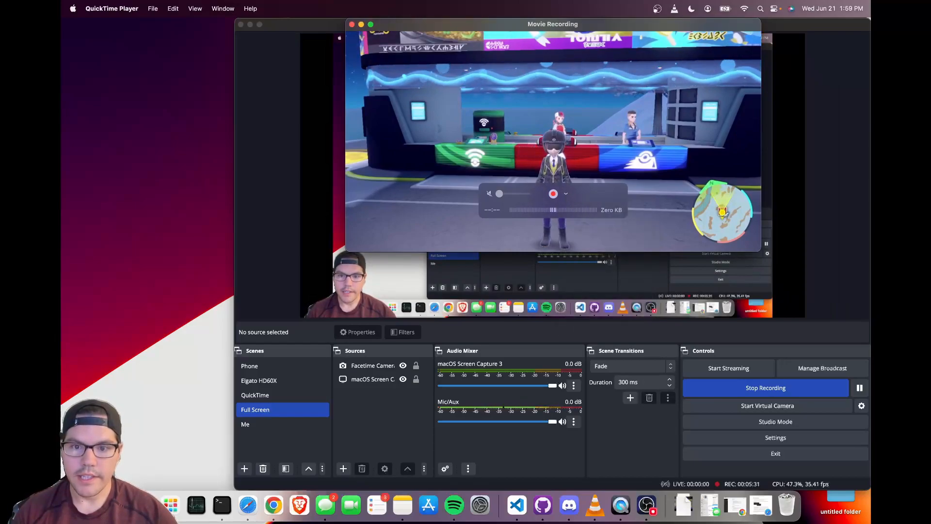
left_click(564, 194)
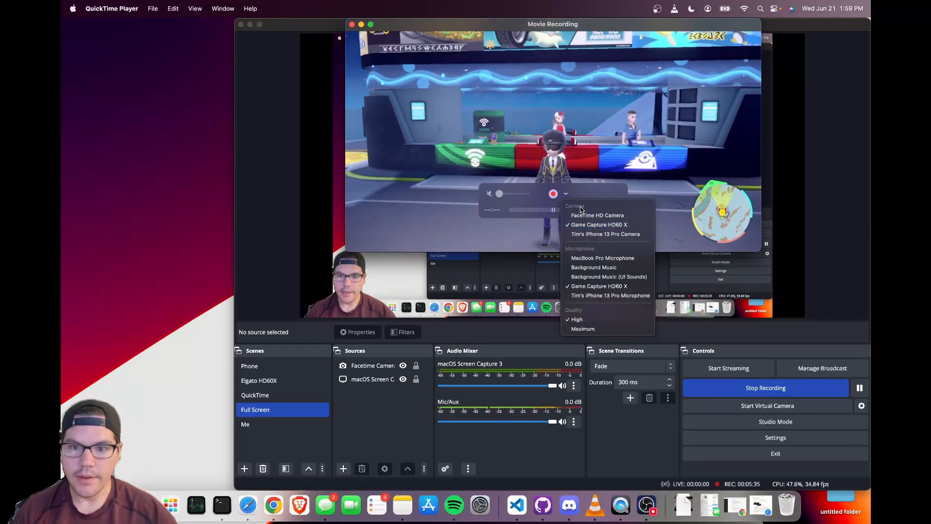
mouse_move(599, 224)
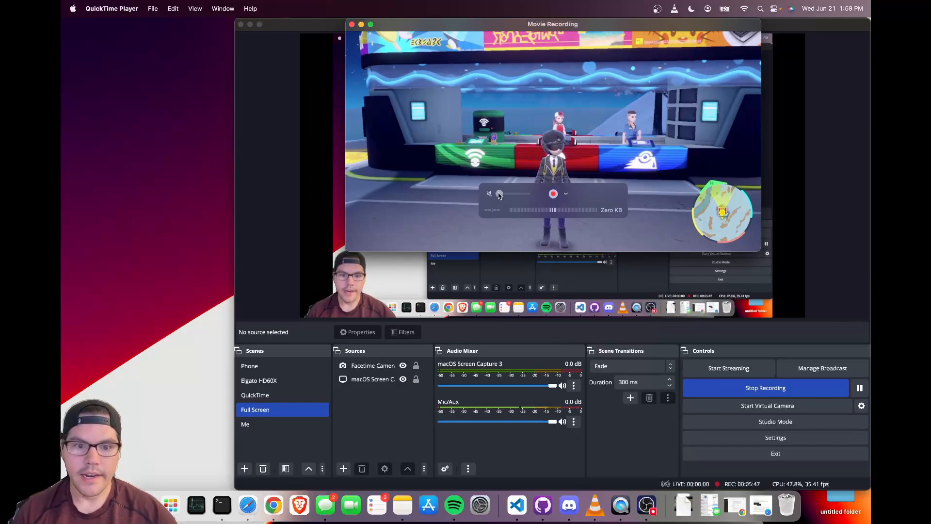
left_click_drag(499, 194, 525, 194)
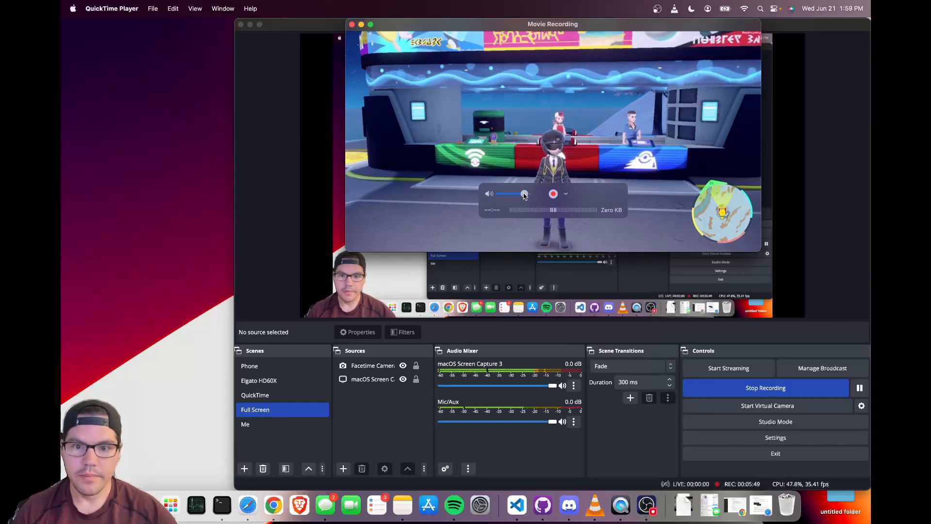